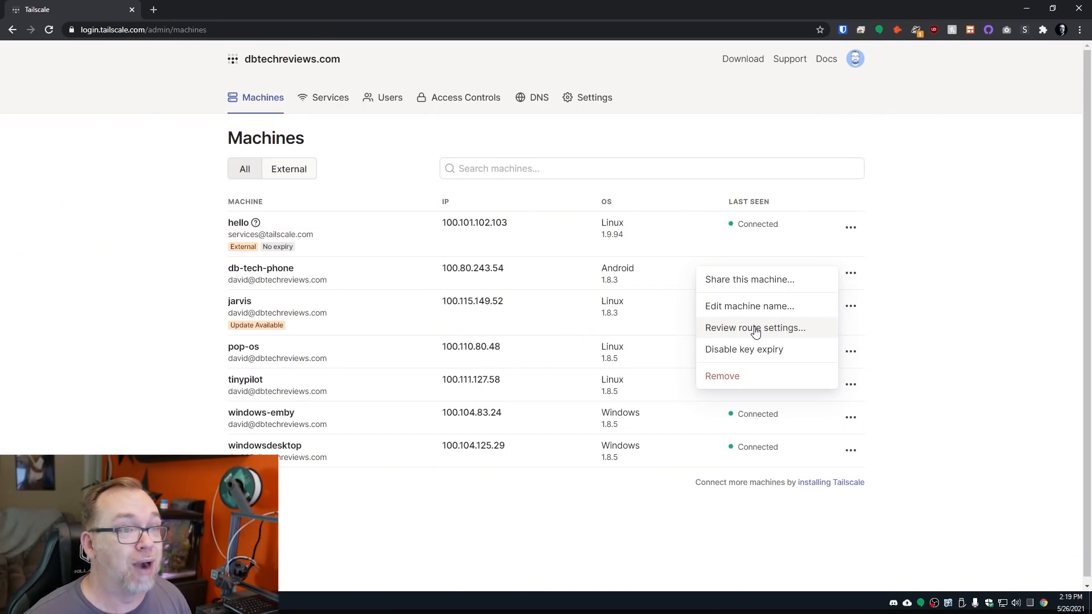
mouse_move(747, 353)
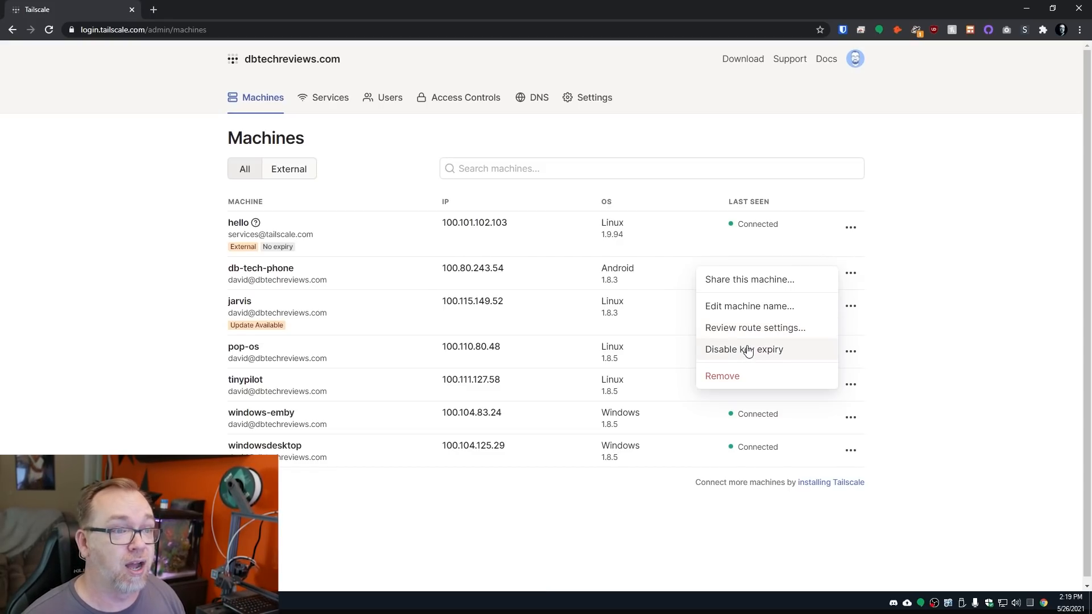
mouse_move(732, 375)
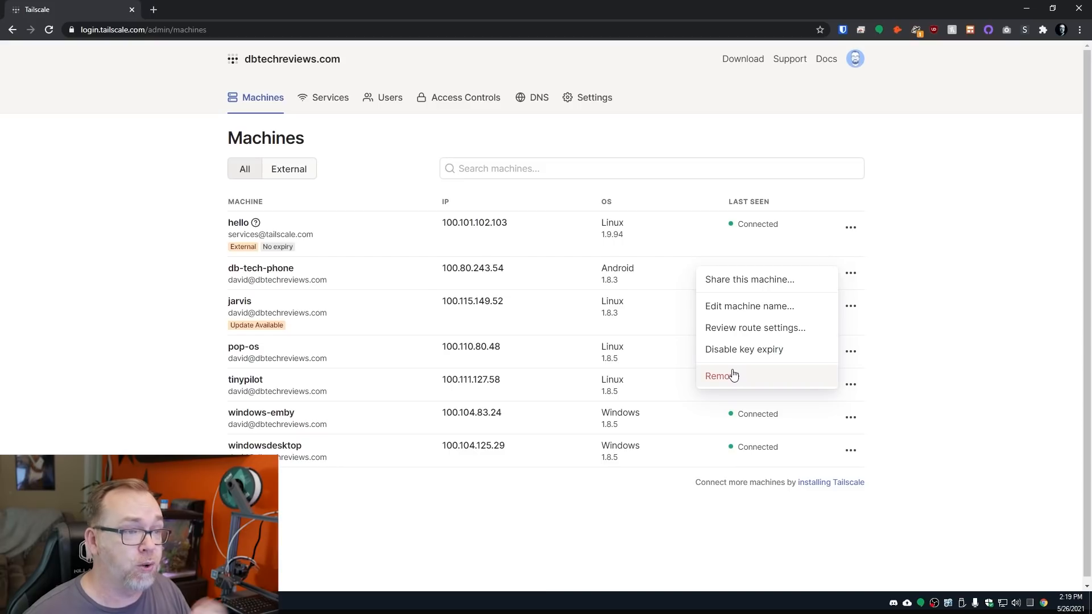